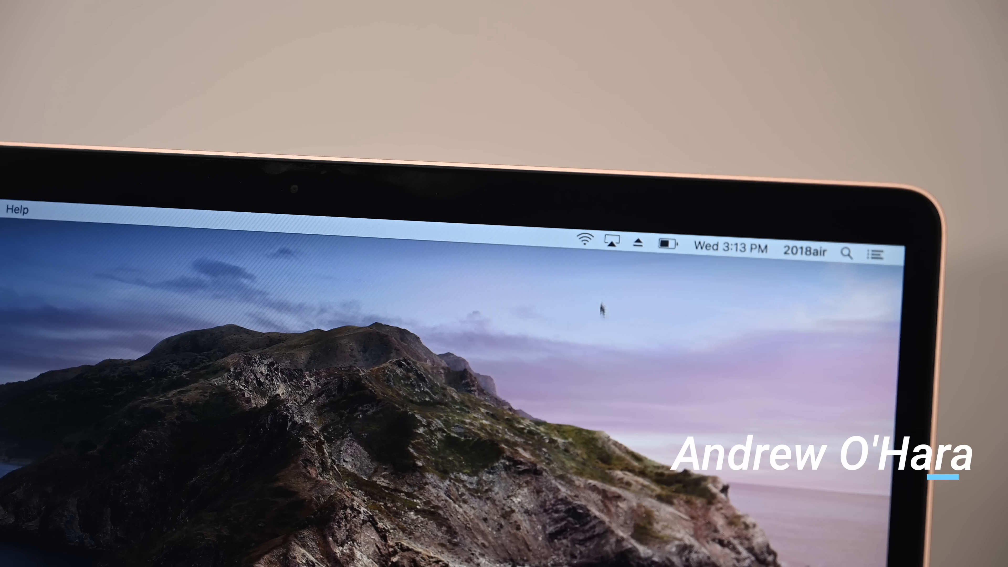
- Connect the iPad from the AirPlay menu so it extends the Mac desktop
{"action": "left_click", "coordinate": [611, 243]}
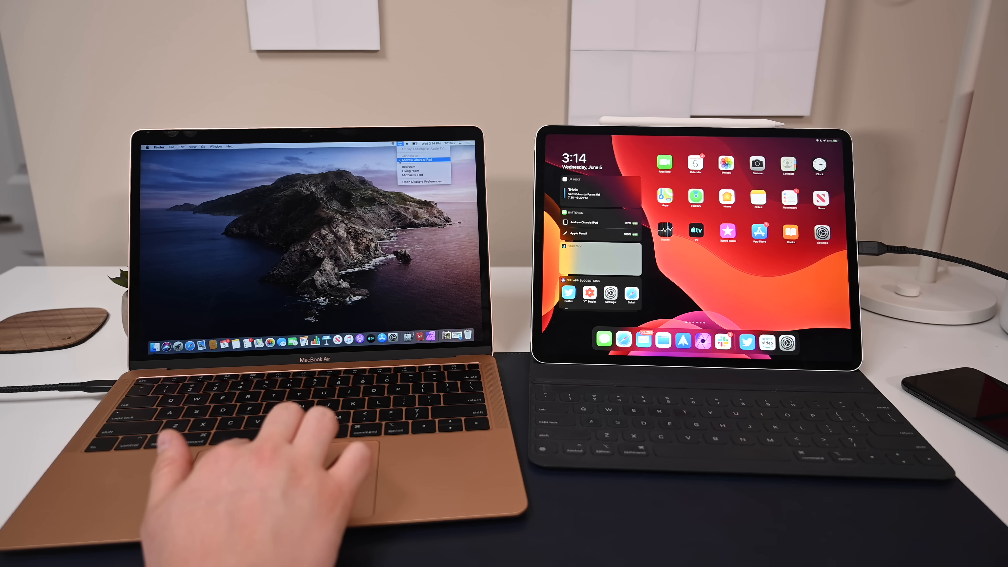
{"action": "left_click", "coordinate": [418, 160]}
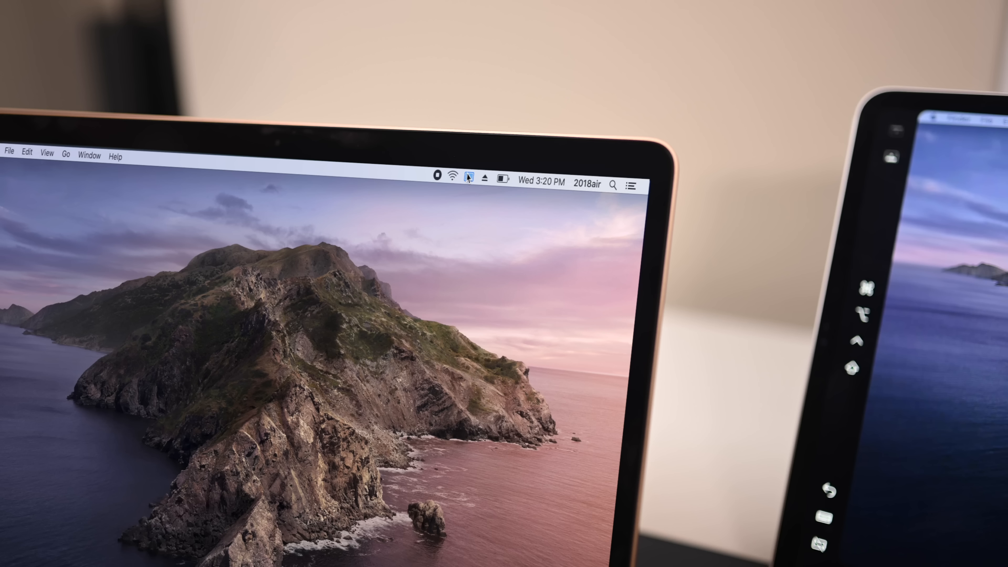
- Bring up the Sidecar preferences pane in System Preferences for the connected iPad
{"action": "left_click", "coordinate": [468, 179]}
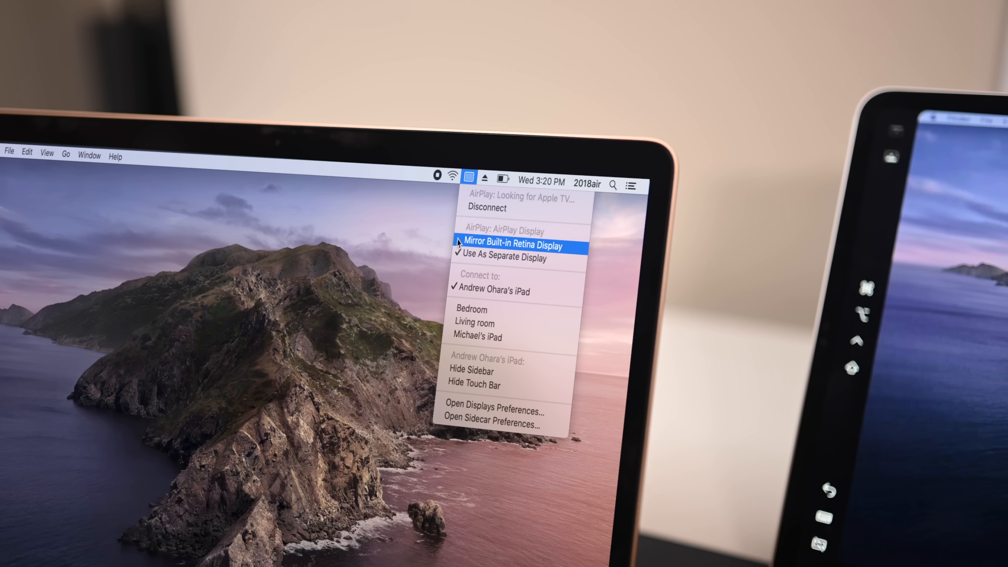
{"action": "left_click", "coordinate": [507, 259]}
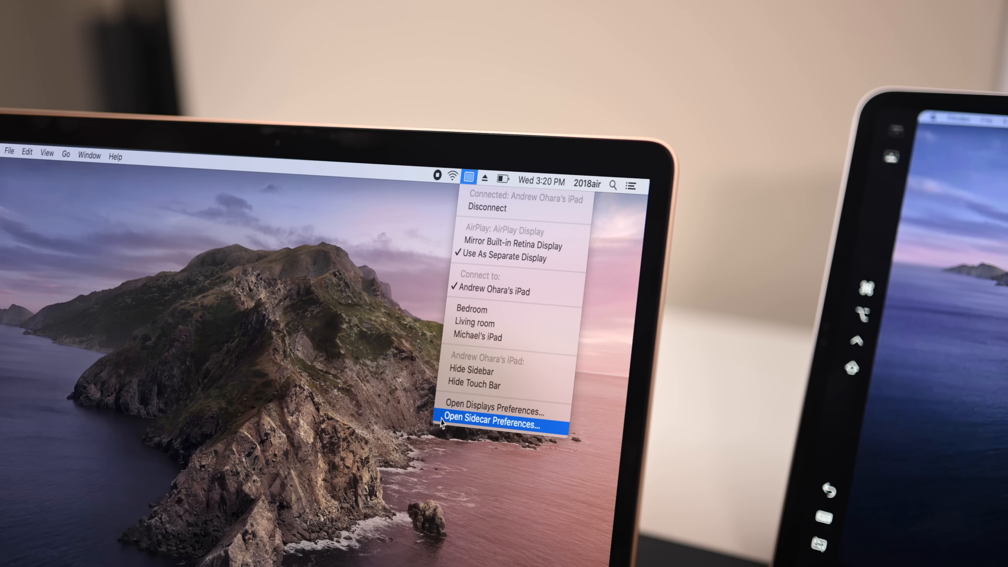
{"action": "left_click", "coordinate": [494, 425]}
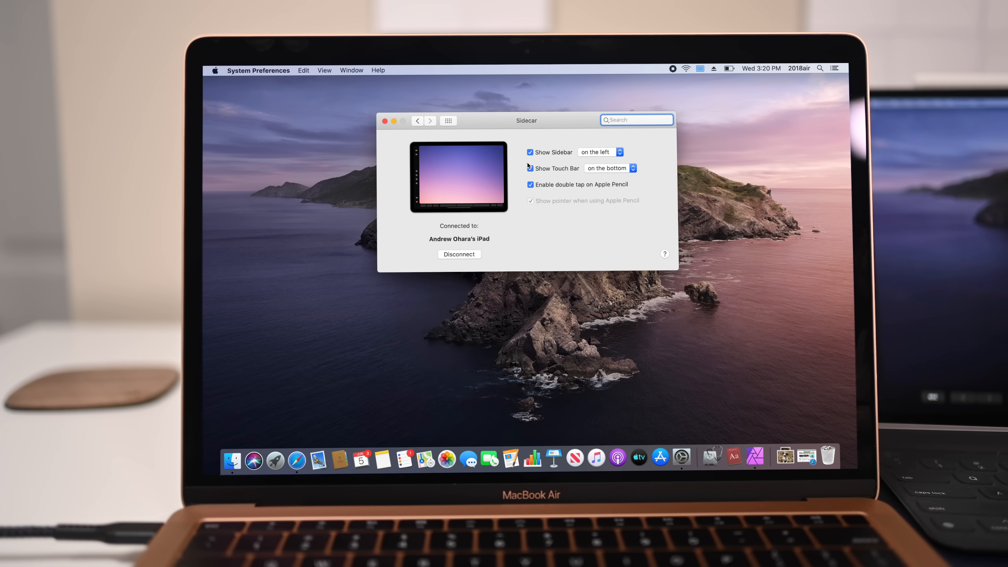
{"action": "left_click", "coordinate": [619, 152]}
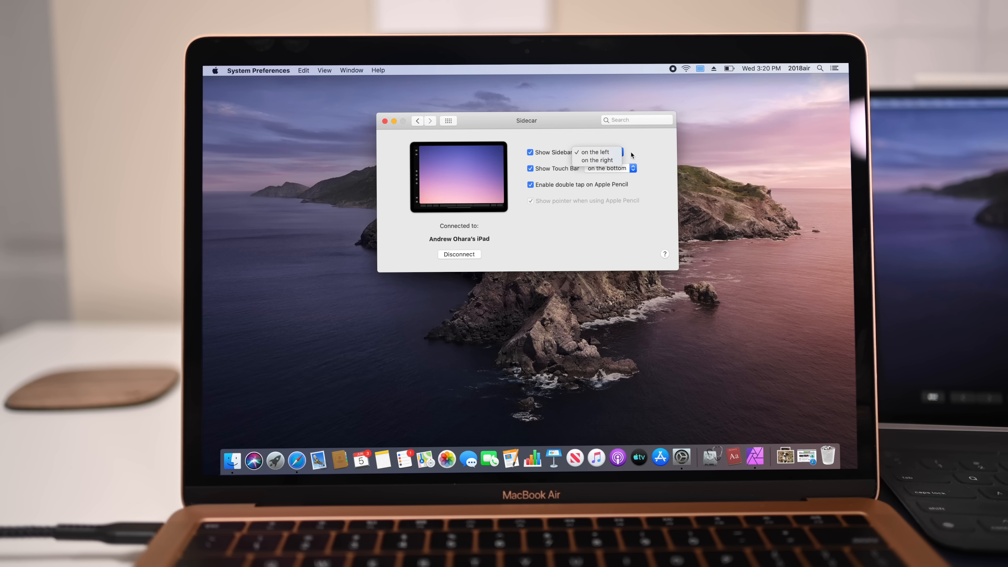
{"action": "left_click", "coordinate": [607, 168]}
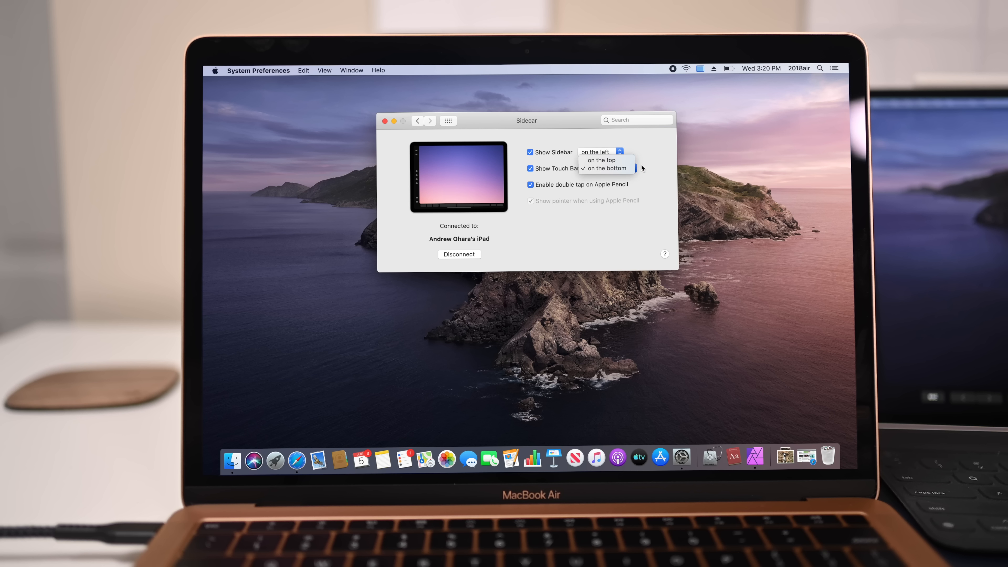
{"action": "left_click", "coordinate": [611, 168]}
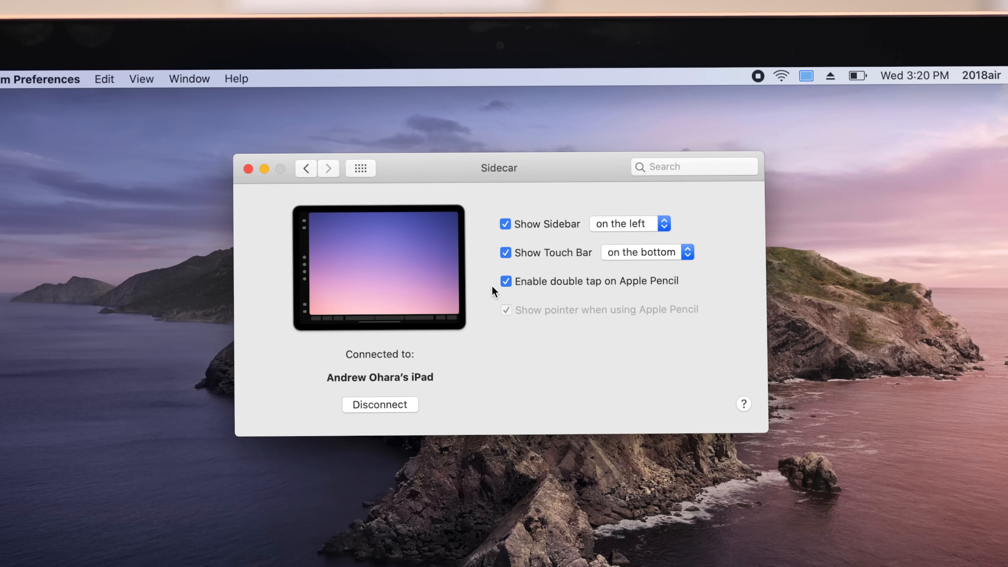
{"action": "mouse_move", "coordinate": [398, 387]}
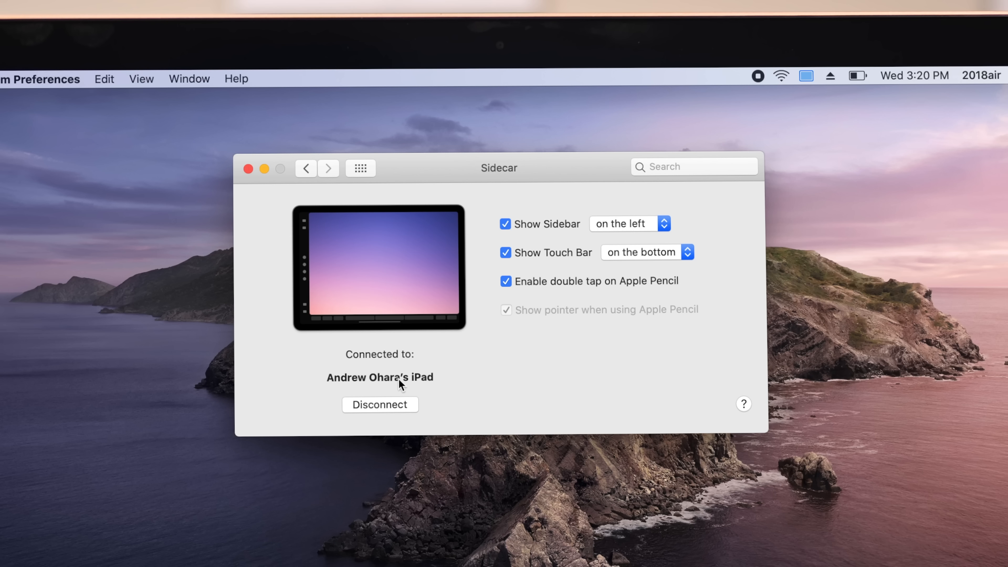
{"action": "mouse_move", "coordinate": [342, 171]}
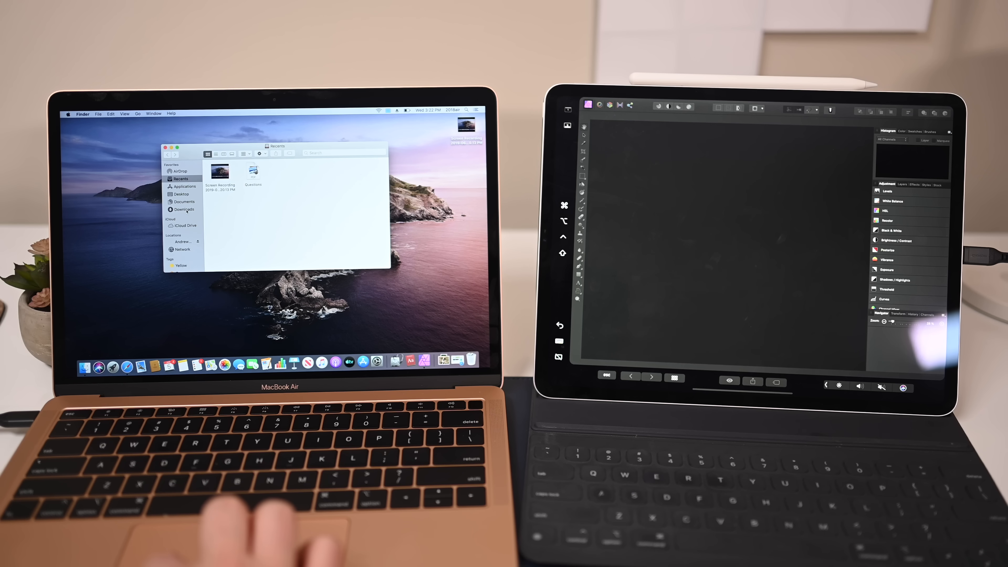
- Load the dog photo into Affinity Photo on the iPad display with Levels showing
{"action": "left_click", "coordinate": [183, 209]}
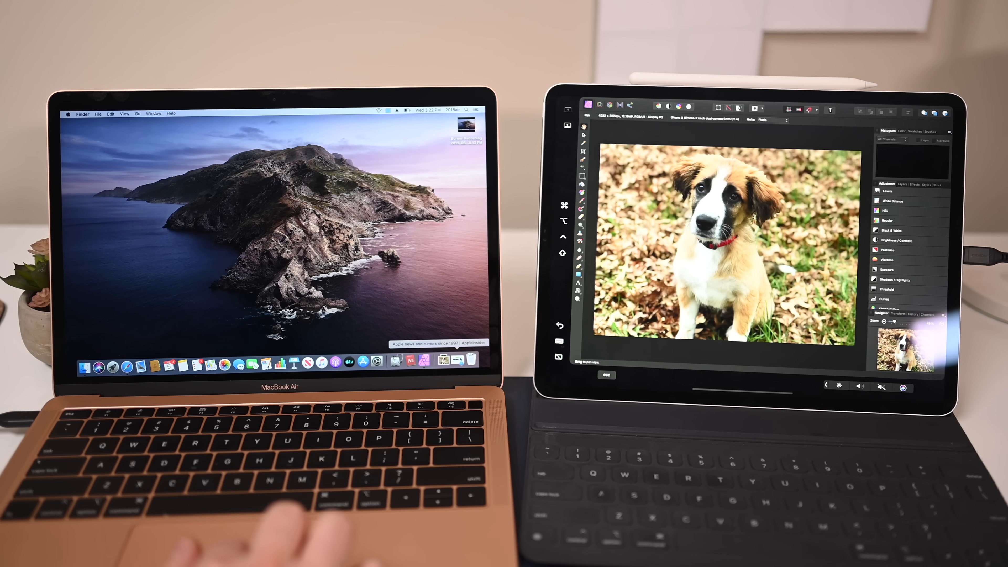
{"action": "left_click", "coordinate": [127, 368]}
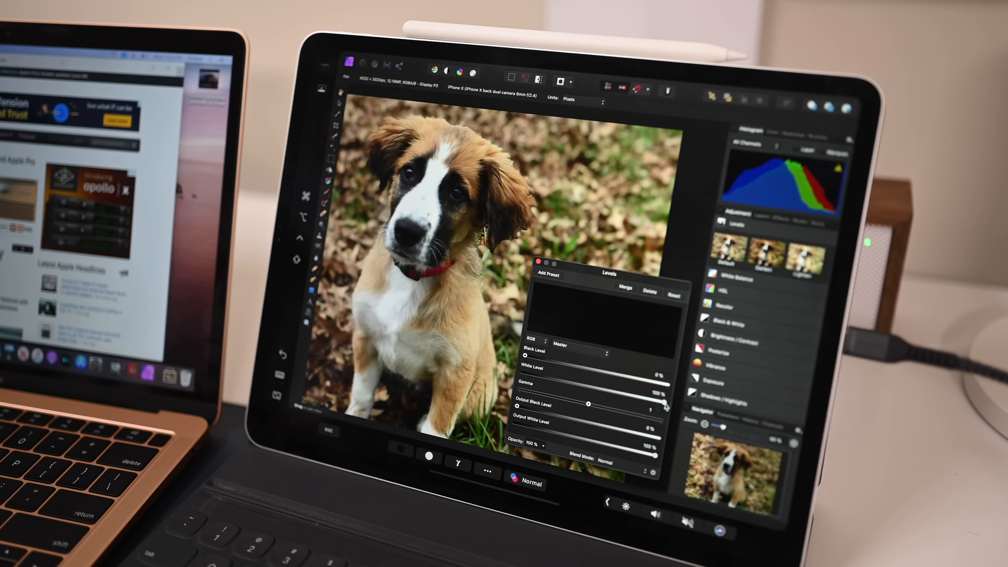
- Raise the Levels Output Black Level to darken the photo and keep the adjustment
{"action": "left_click_drag", "start_coordinate": [591, 402], "coordinate": [603, 410]}
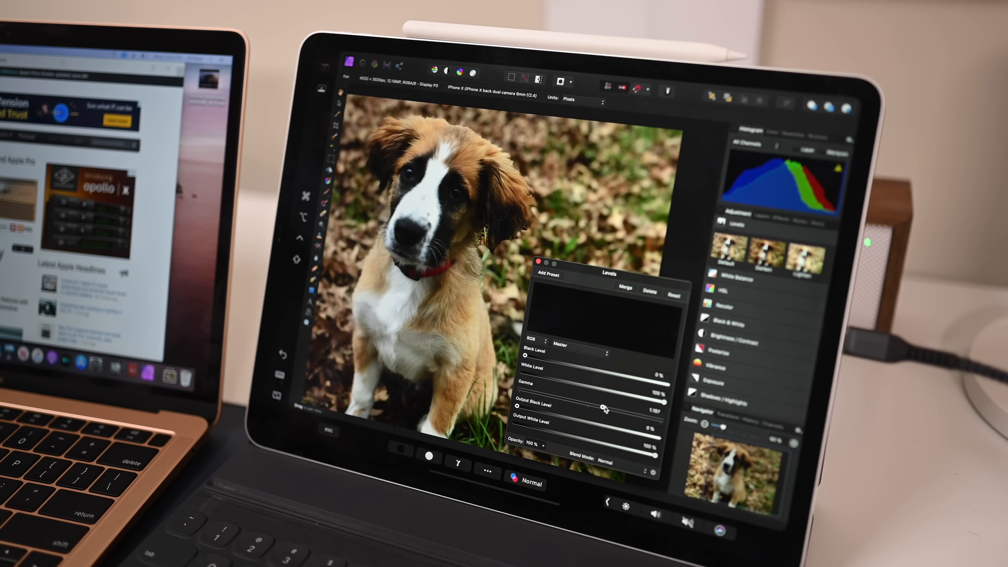
{"action": "left_click_drag", "start_coordinate": [582, 410], "coordinate": [615, 410]}
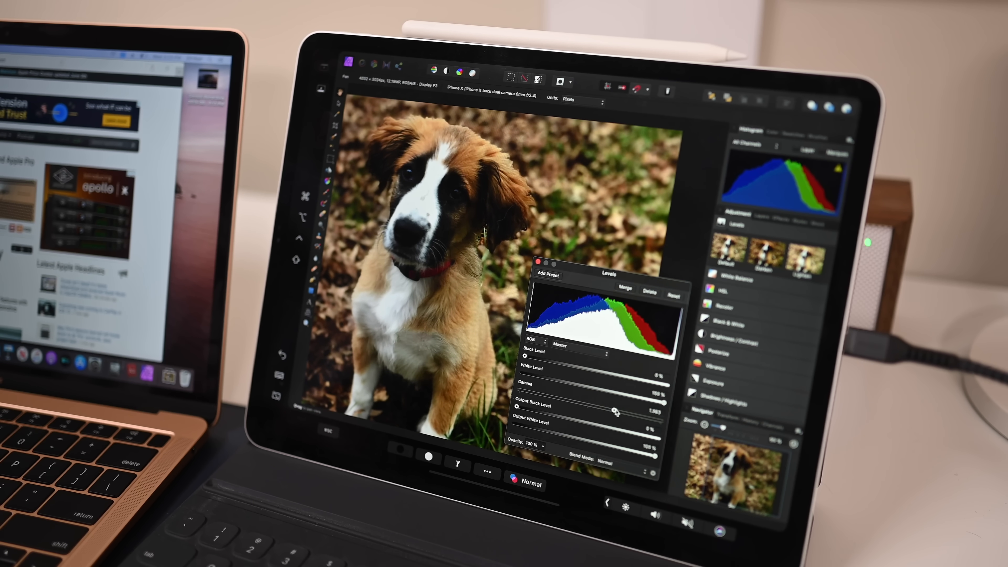
{"action": "left_click_drag", "start_coordinate": [615, 410], "coordinate": [617, 410]}
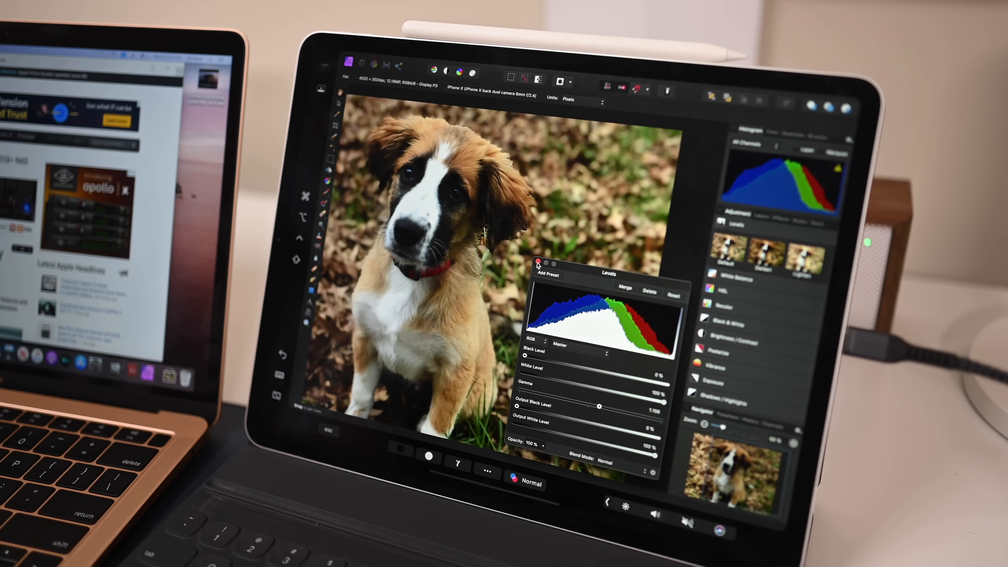
{"action": "left_click", "coordinate": [539, 269]}
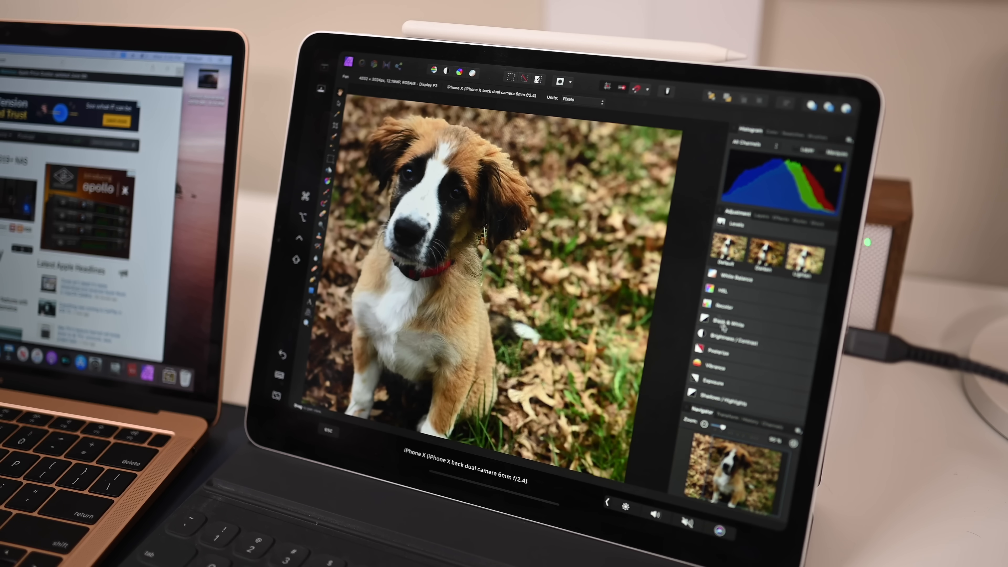
- Add a Brightness/Contrast adjustment with Brightness lowered to about -20%
{"action": "left_click", "coordinate": [732, 223]}
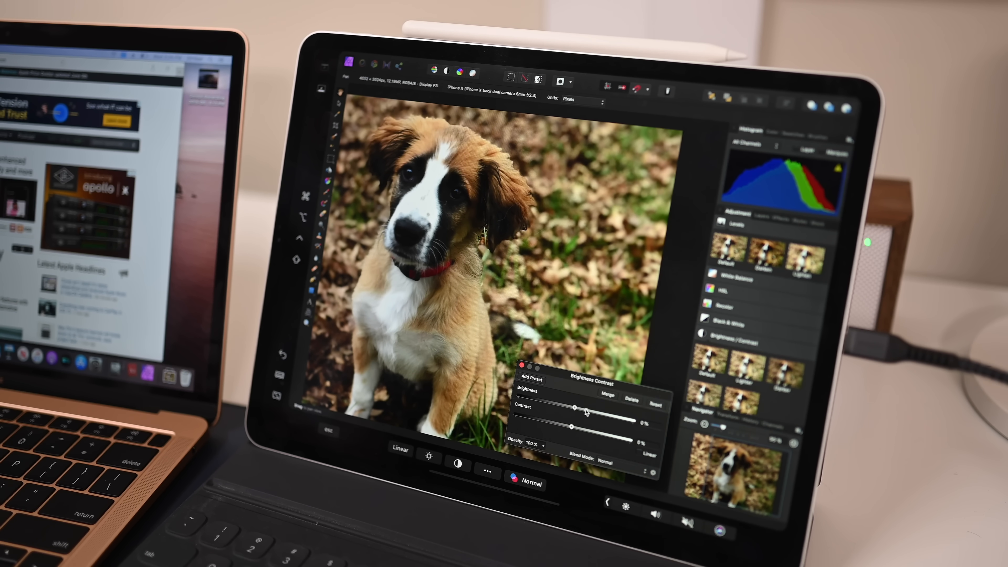
{"action": "left_click_drag", "start_coordinate": [575, 409], "coordinate": [560, 409]}
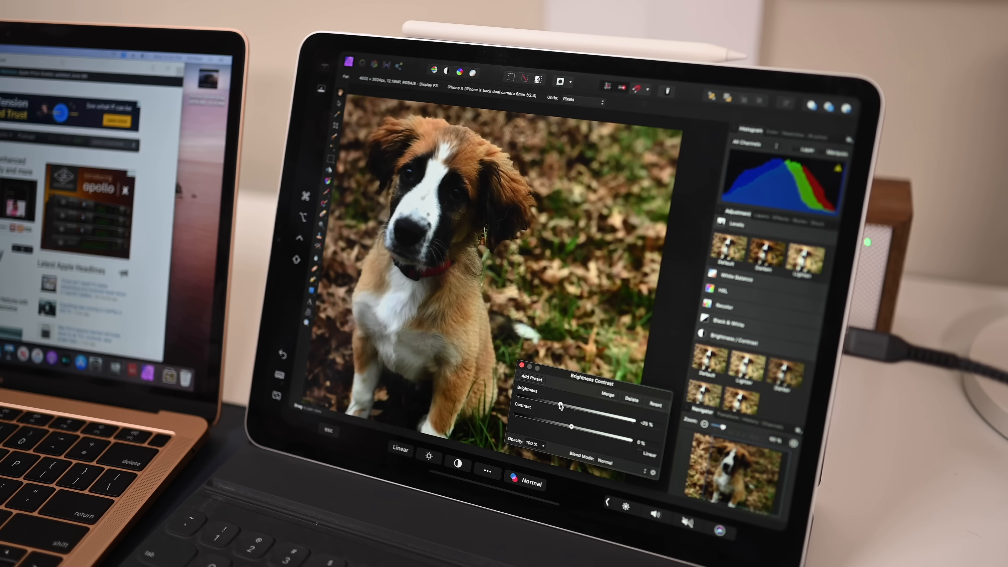
{"action": "left_click_drag", "start_coordinate": [572, 412], "coordinate": [570, 412]}
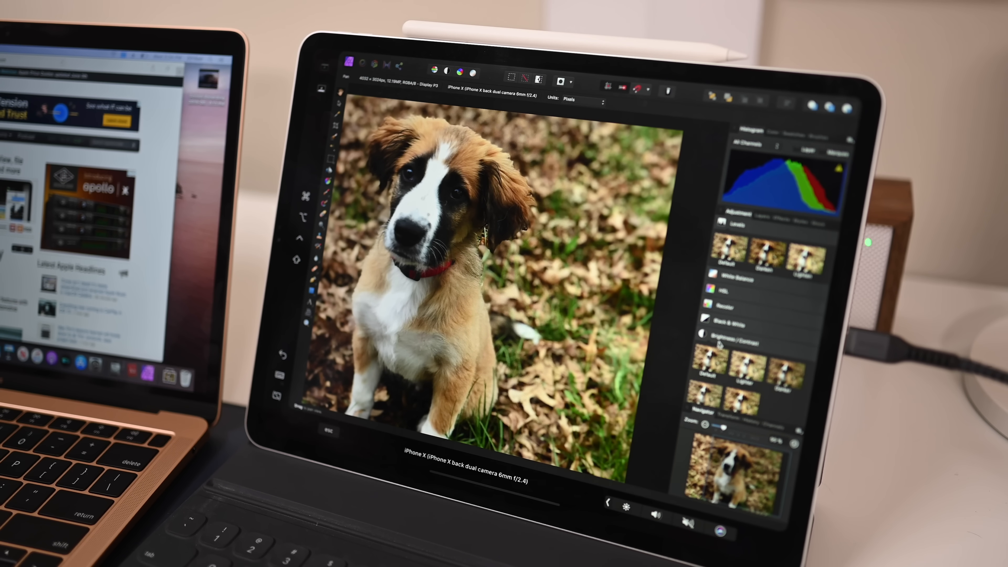
- Scroll down the AppleInsider home page in Safari on the iPad display
{"action": "scroll", "scroll_direction": "down", "scroll_amount": 3}
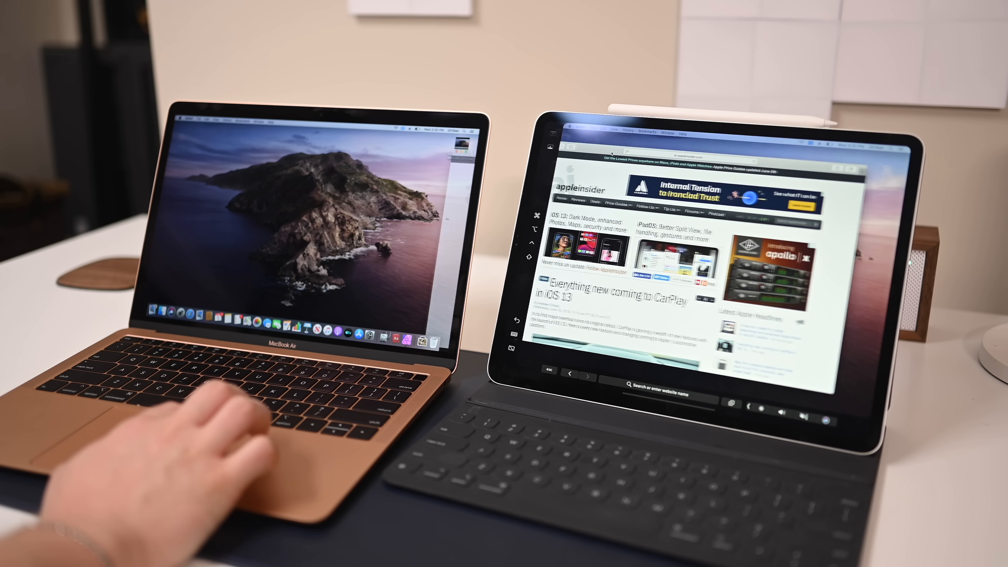
{"action": "scroll", "scroll_direction": "down", "scroll_amount": 3}
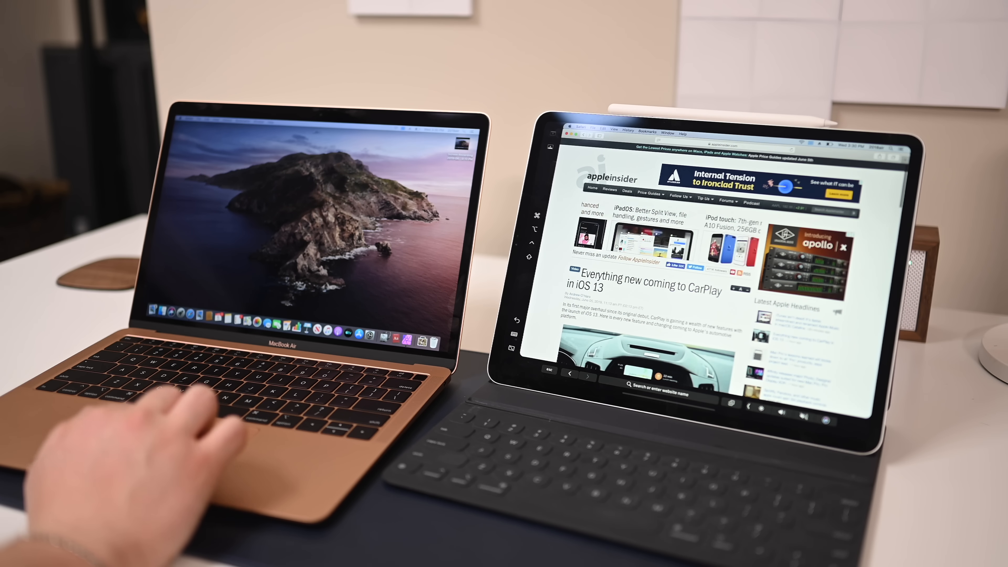